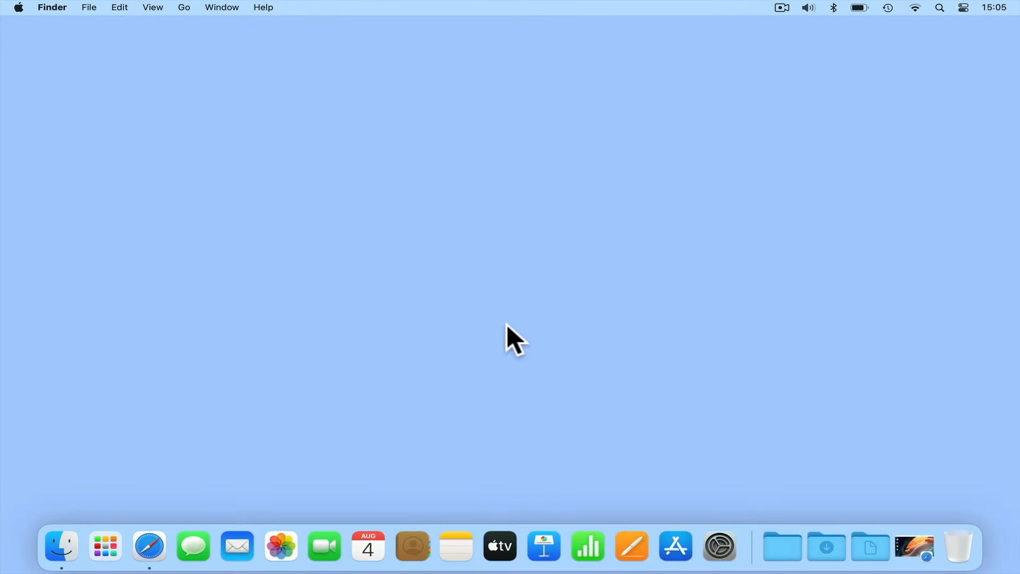
mouse_move(527, 322)
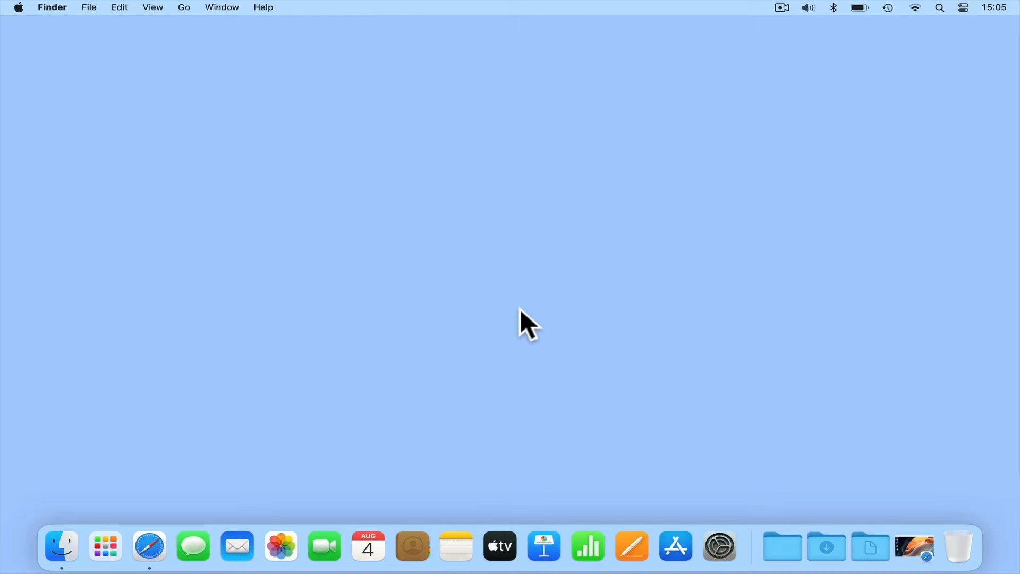
mouse_move(500, 273)
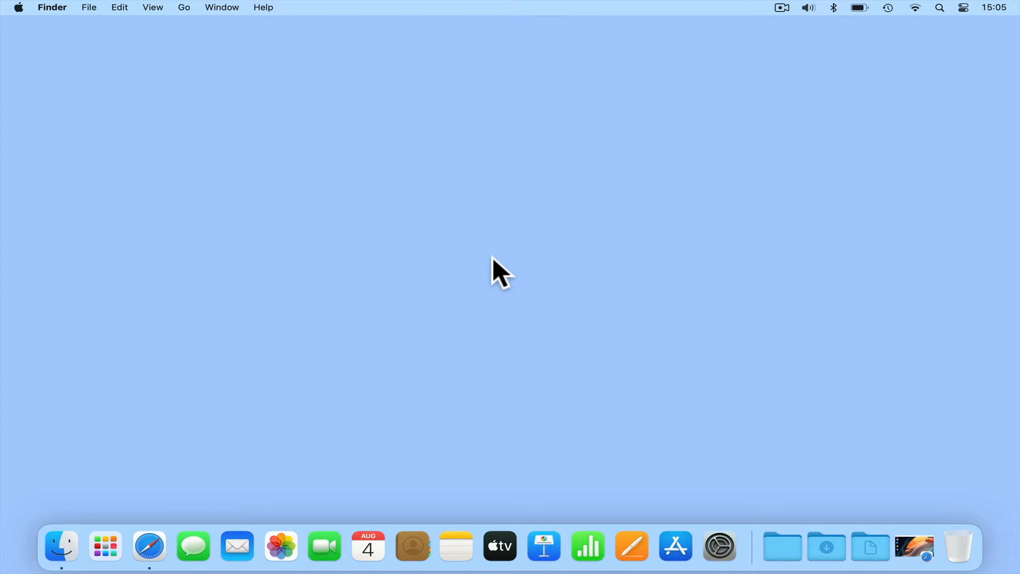
Launch Terminal via Spotlight, ping 192.168.86.2 and stop it with Control-C showing 100% packet loss.
click(939, 8)
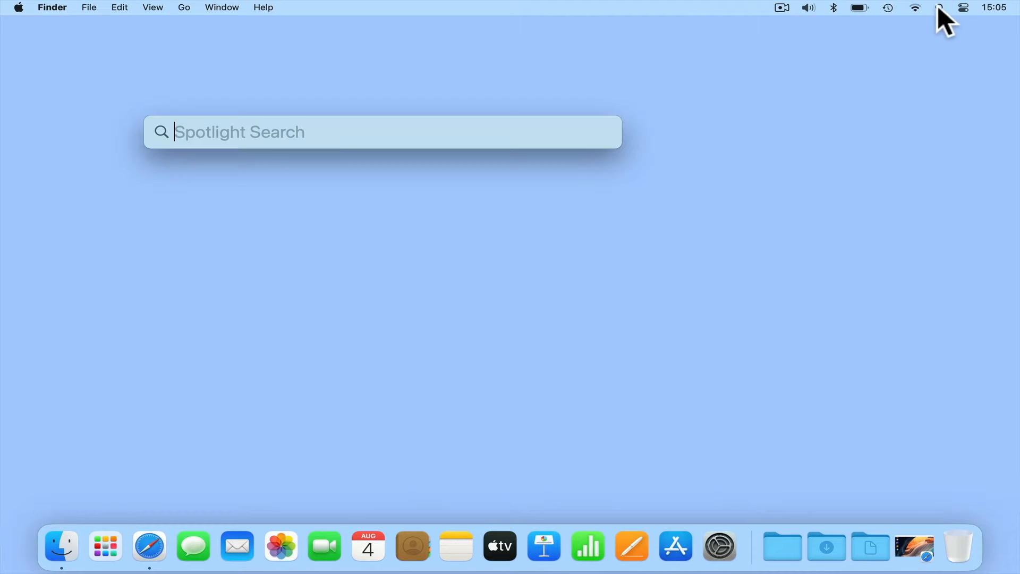
text(terminal)
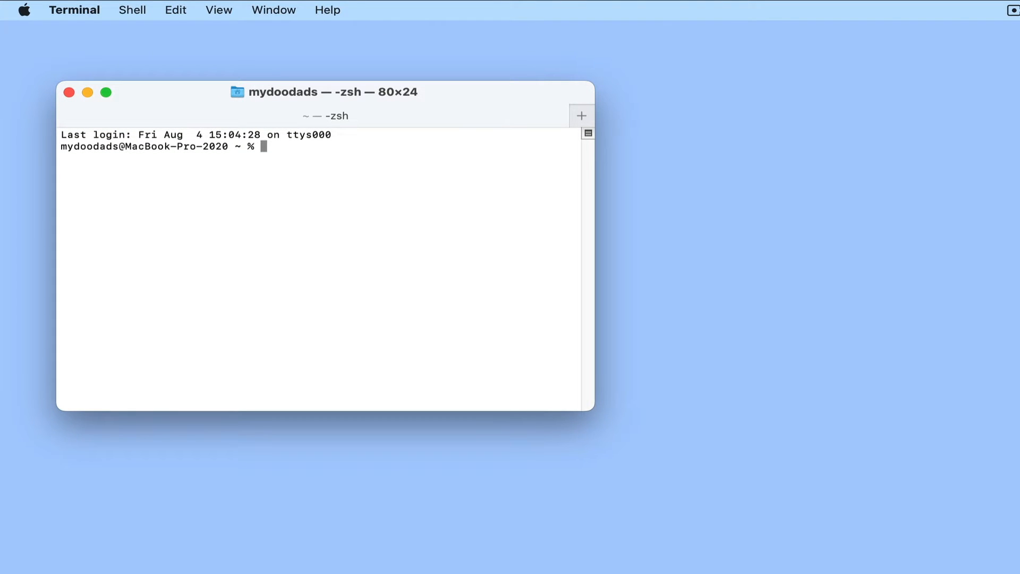
text(ping 19)
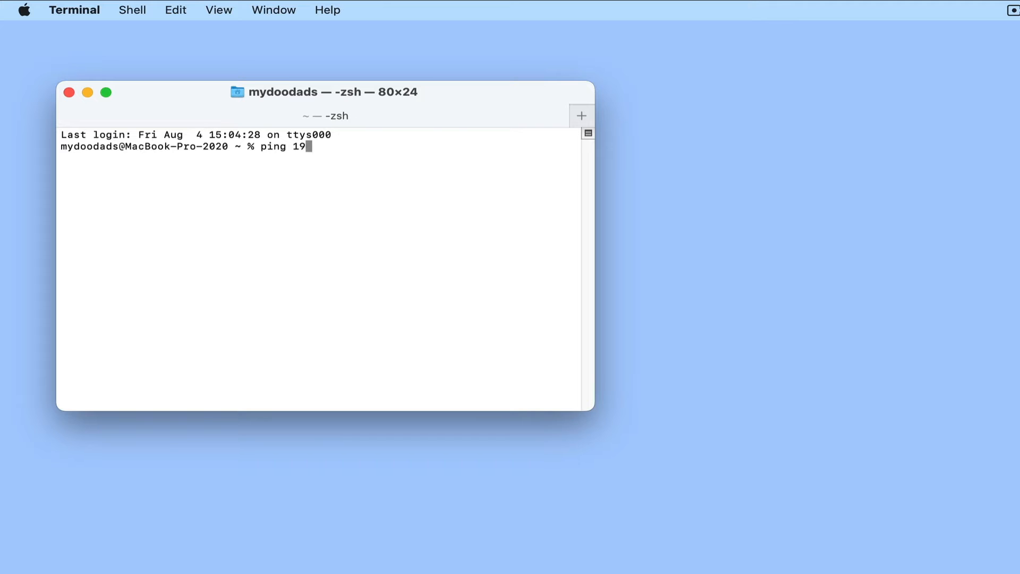
text(2.168.)
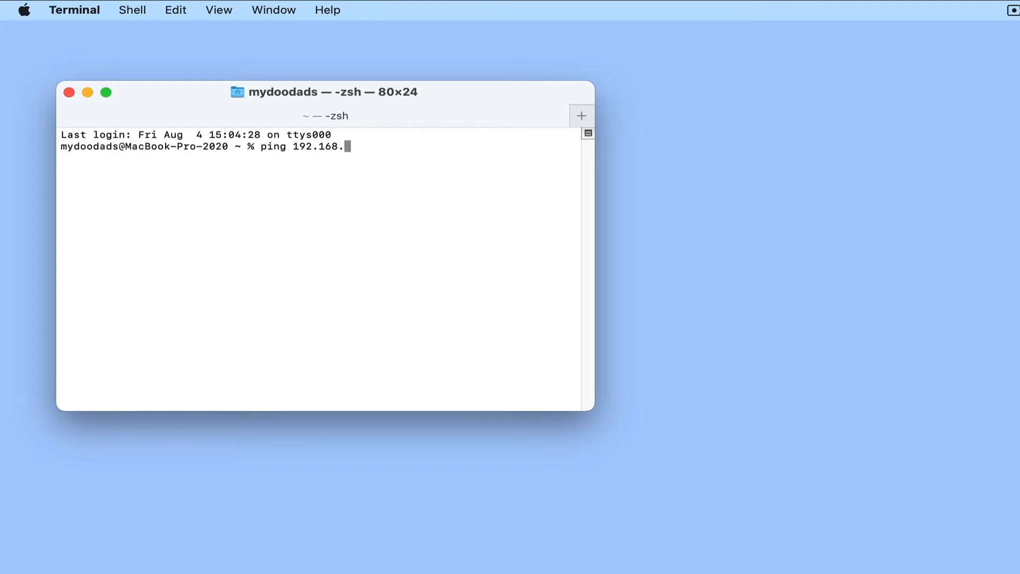
text(86.2)
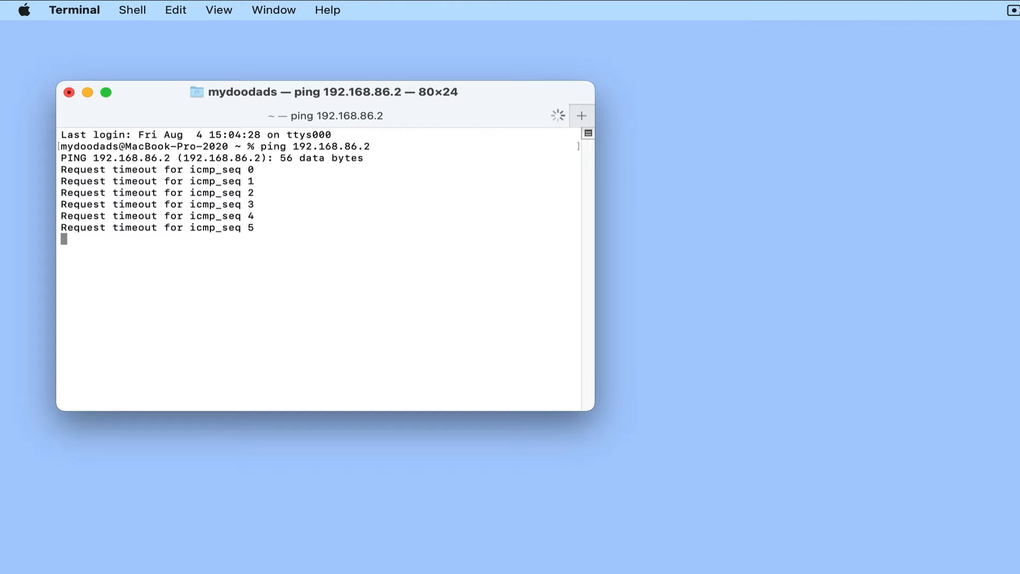
key(ctrl+c)
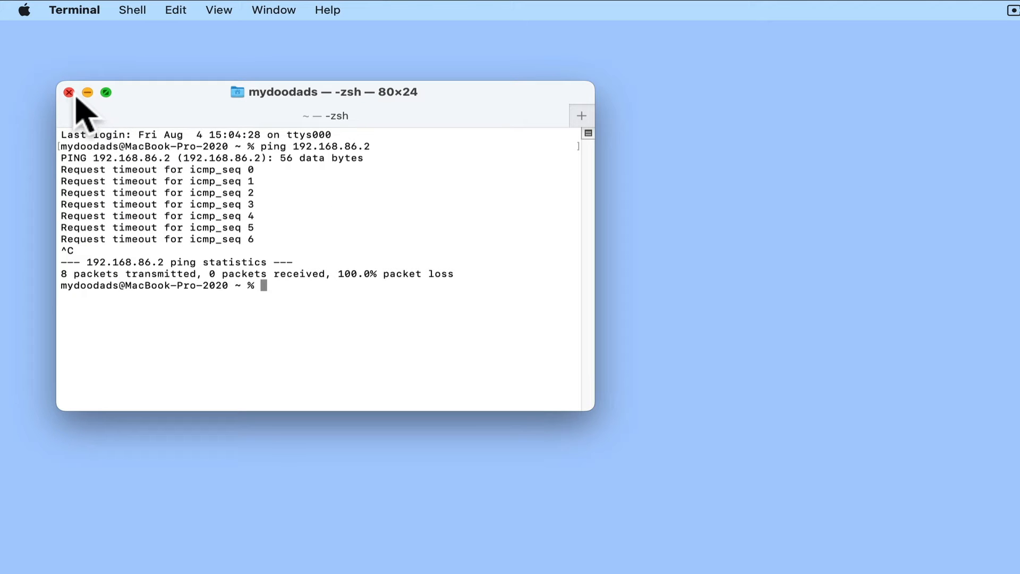
Close Terminal and bring up the NAS Control Panel's Security firewall settings.
click(68, 91)
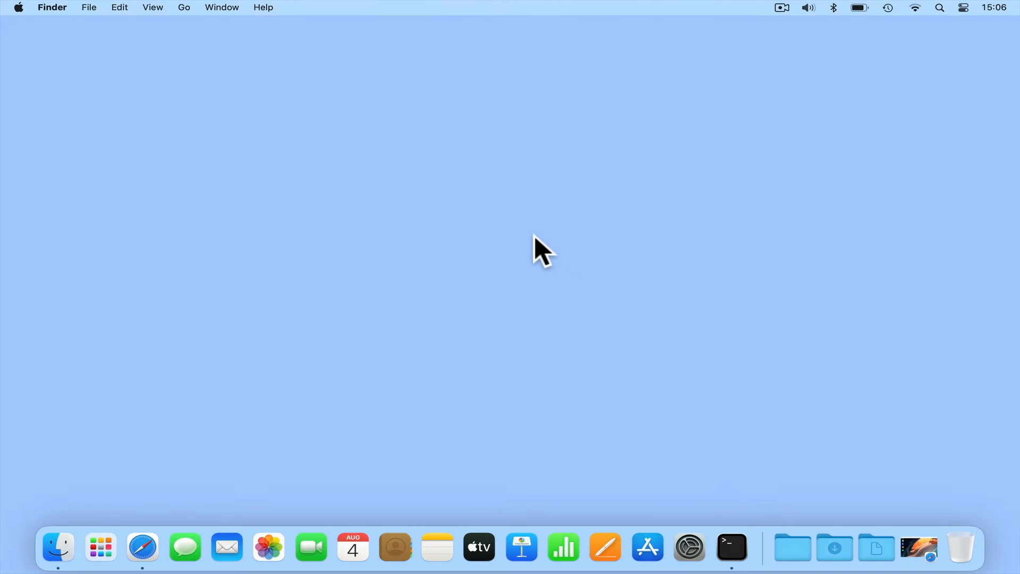
mouse_move(917, 548)
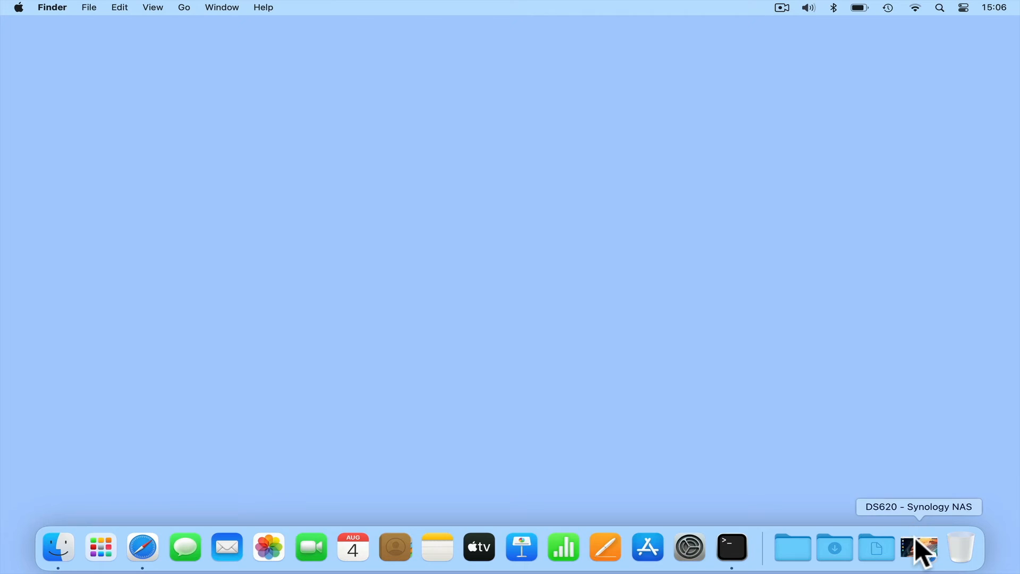
click(918, 546)
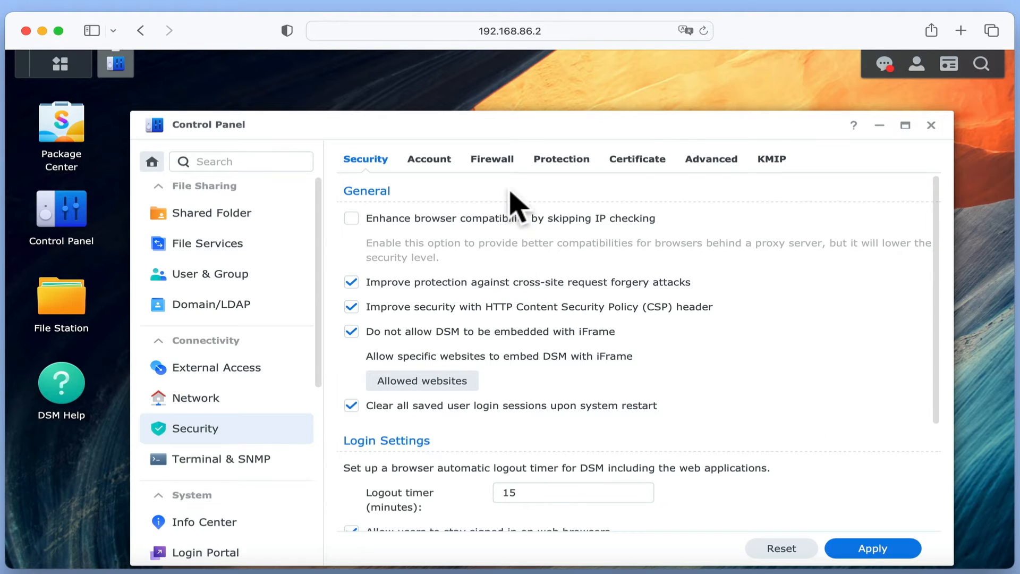
click(492, 158)
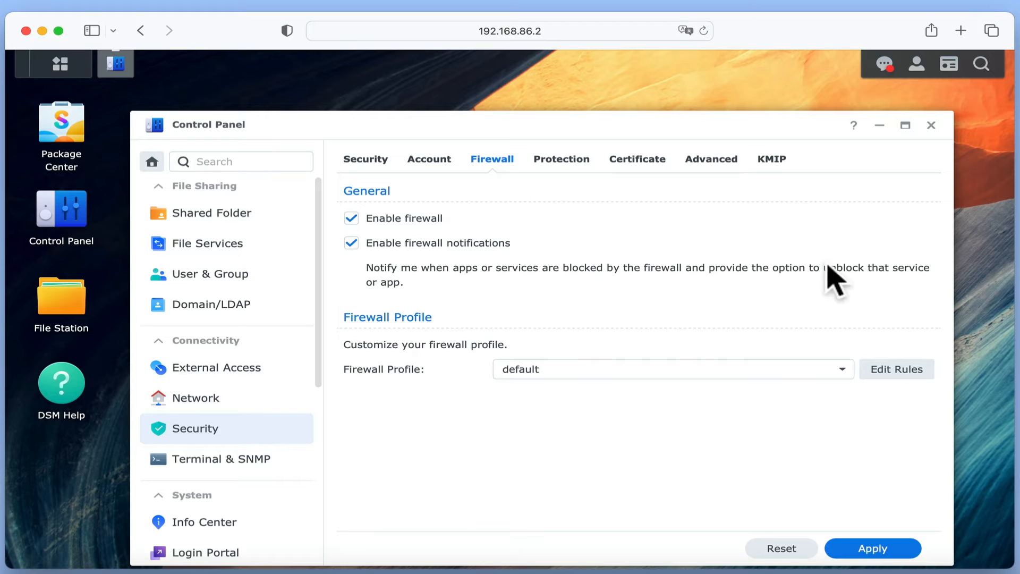
Create a new rule in the default profile with custom ports and ICMP as the protocol.
click(896, 368)
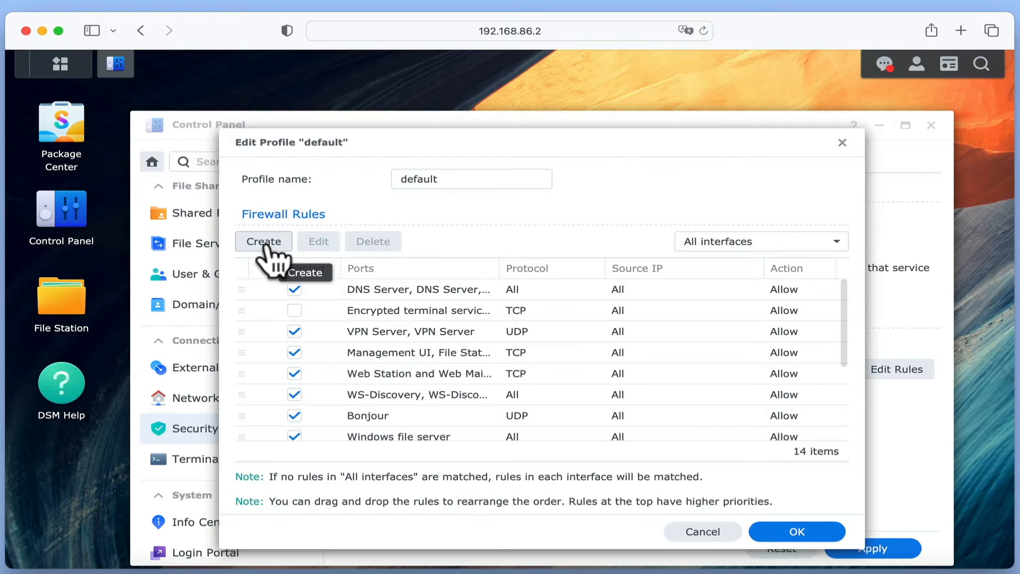
click(262, 241)
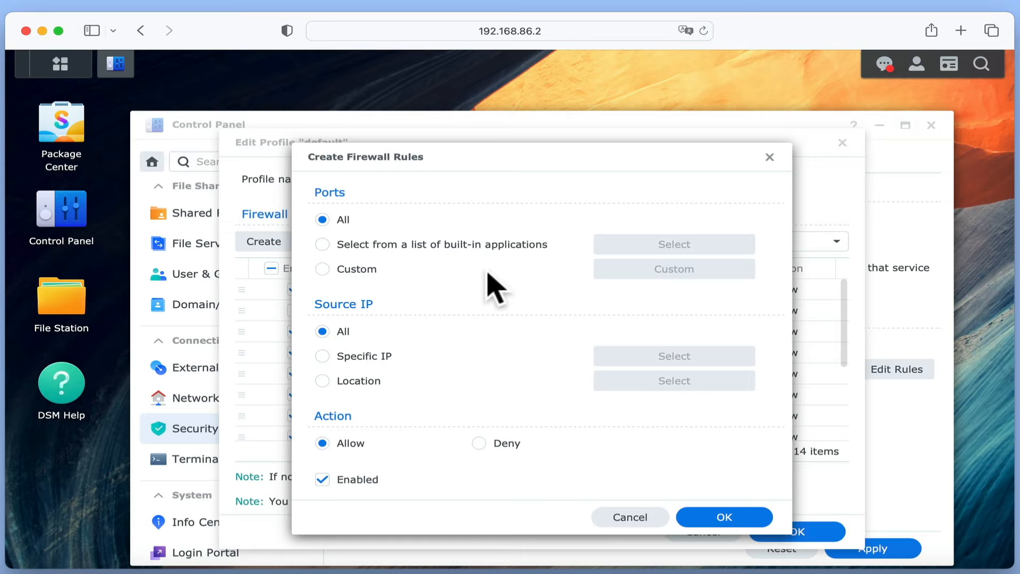
click(322, 269)
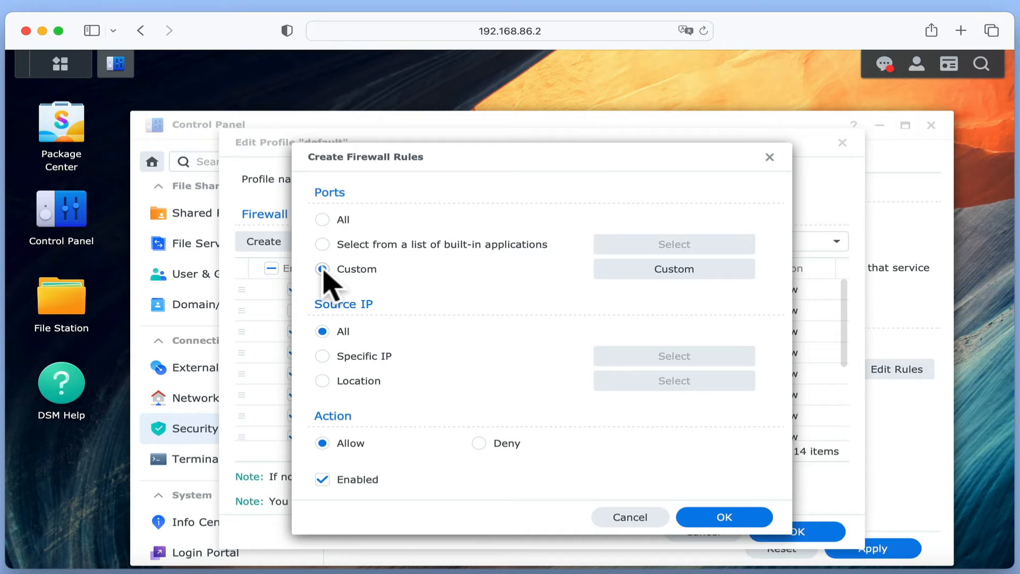
click(674, 269)
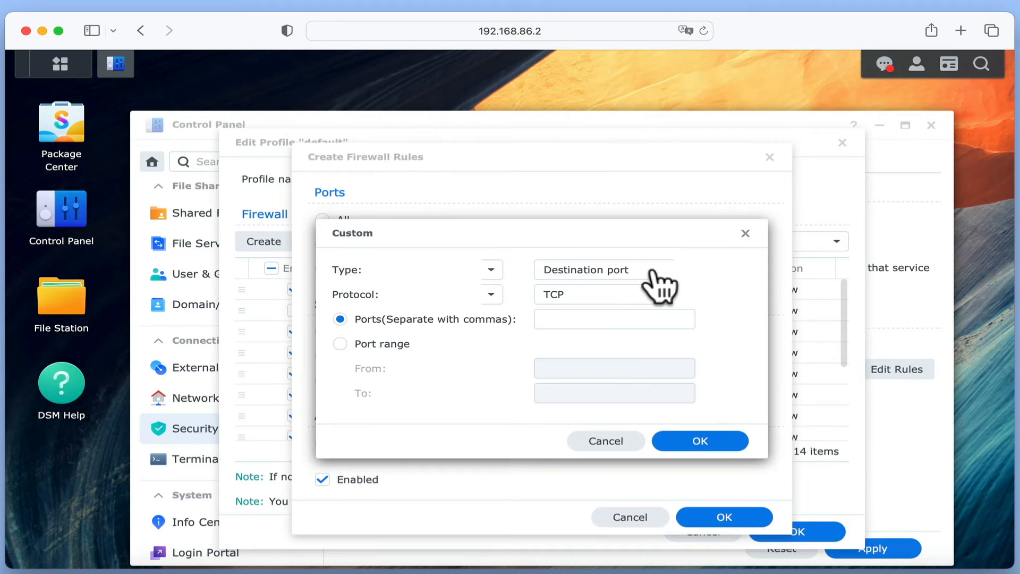
mouse_move(534, 324)
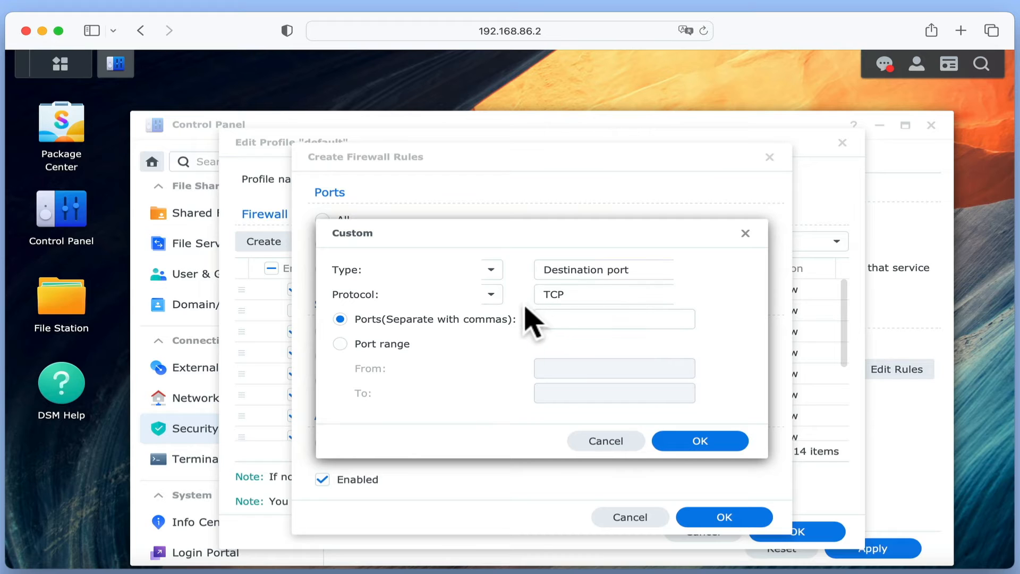
click(491, 294)
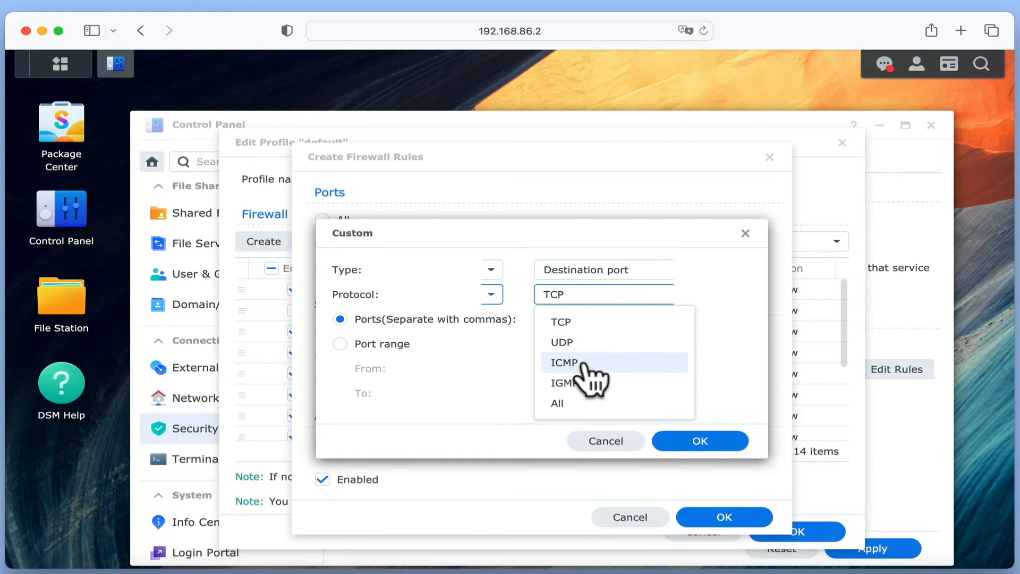
click(563, 363)
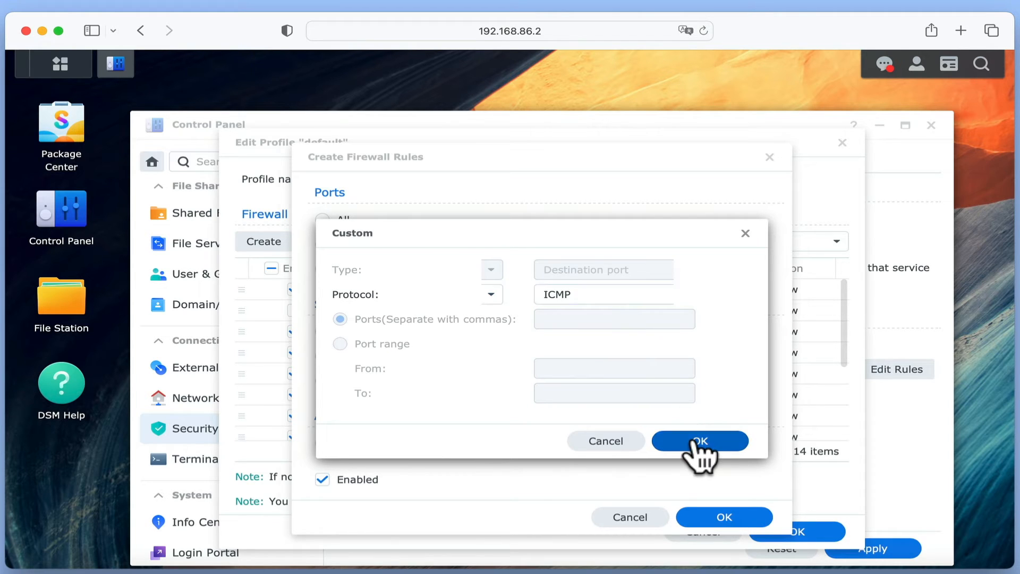
Confirm the ICMP protocol and limit the rule's source to a specific IP range.
click(699, 440)
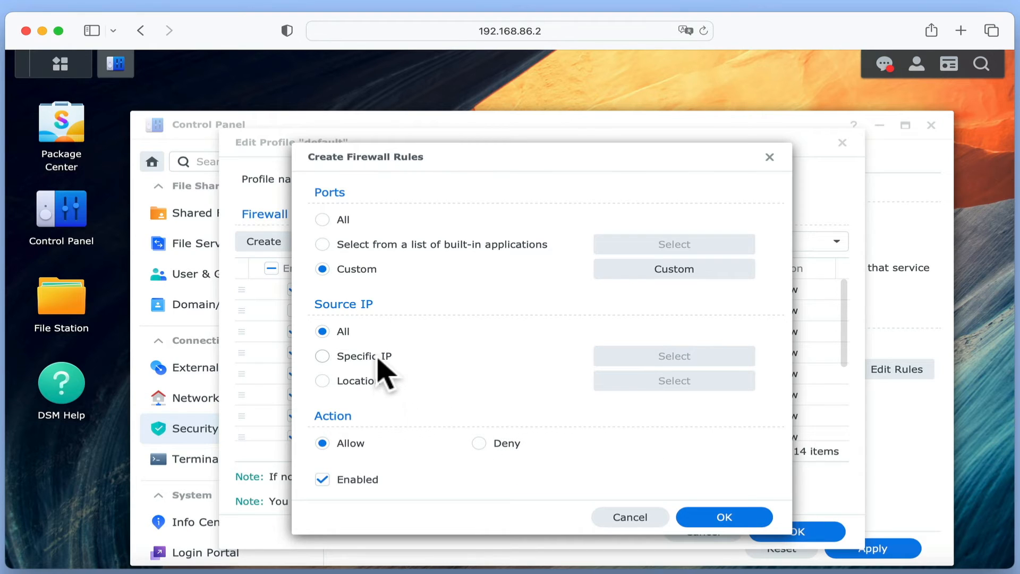
click(322, 356)
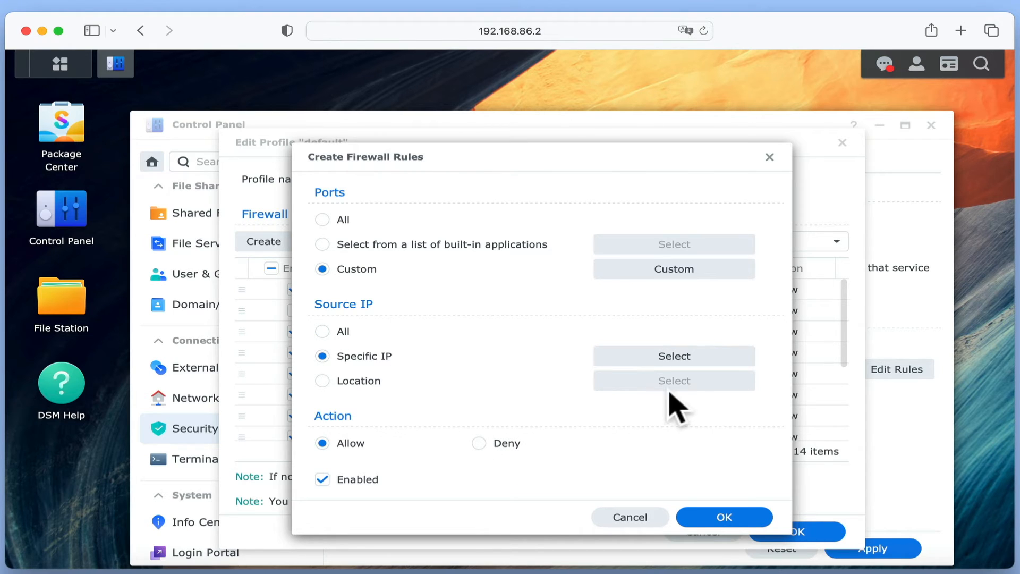
click(673, 356)
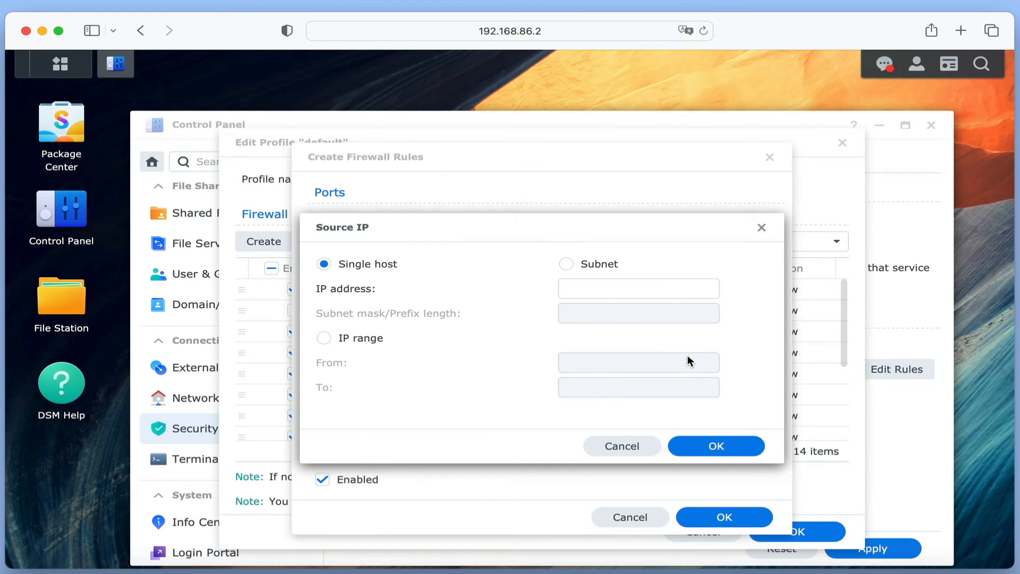
mouse_move(374, 361)
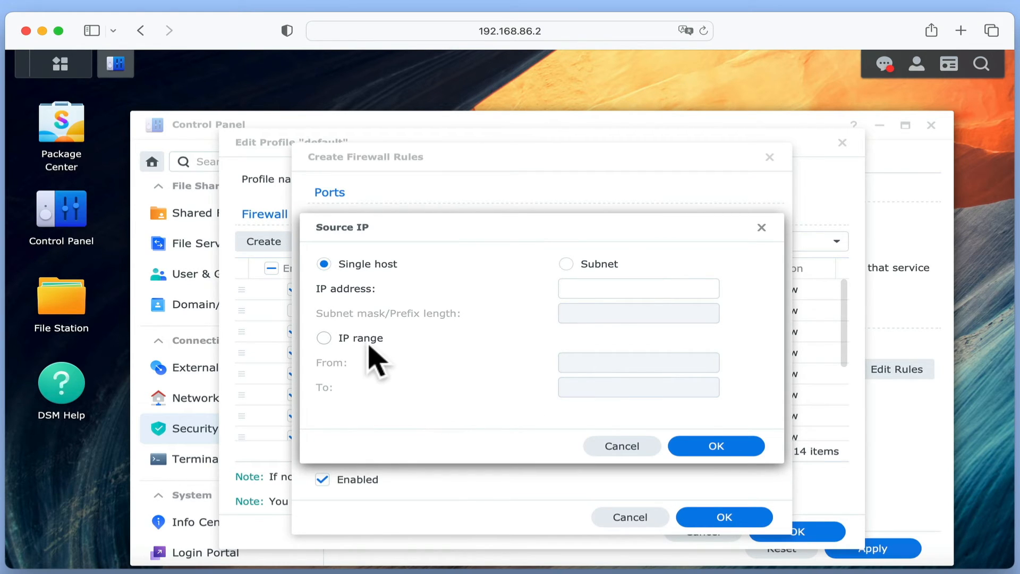
click(323, 338)
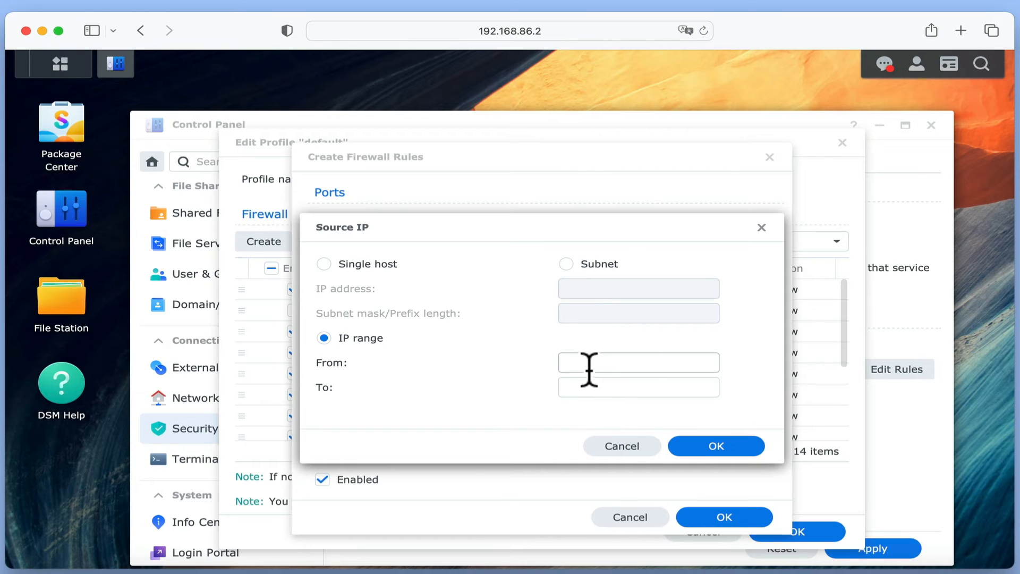
Enter the source range 192.168.86.20 to 192.168.86.255 and add the Allow rule to the profile.
text(192.168.86.20)
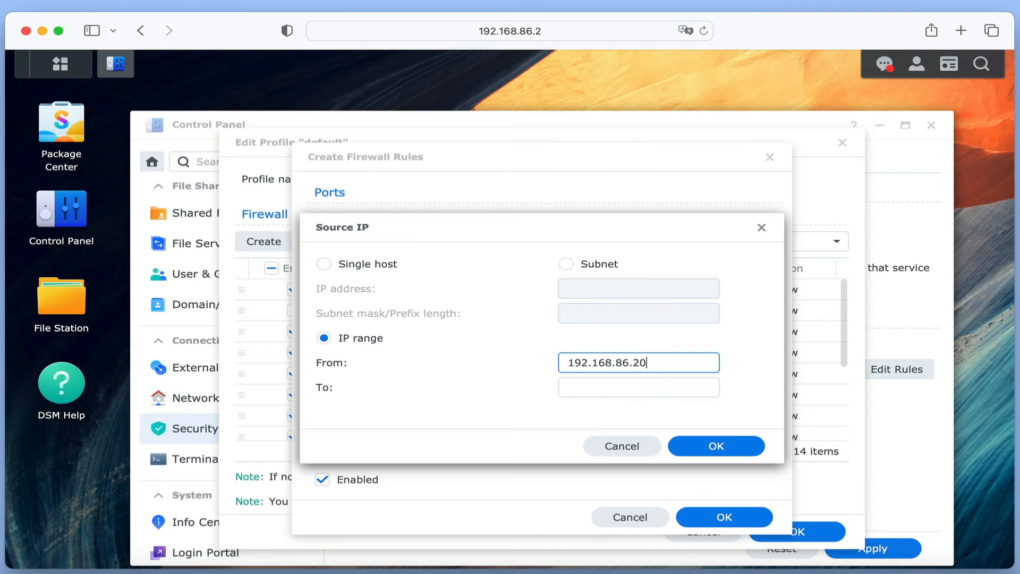
text(192.168.86.)
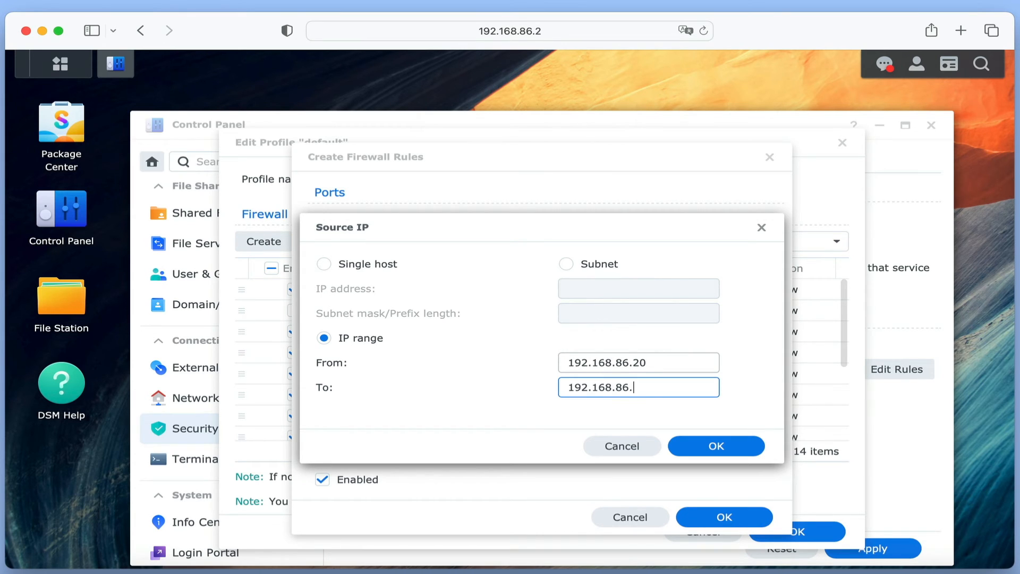
text(255)
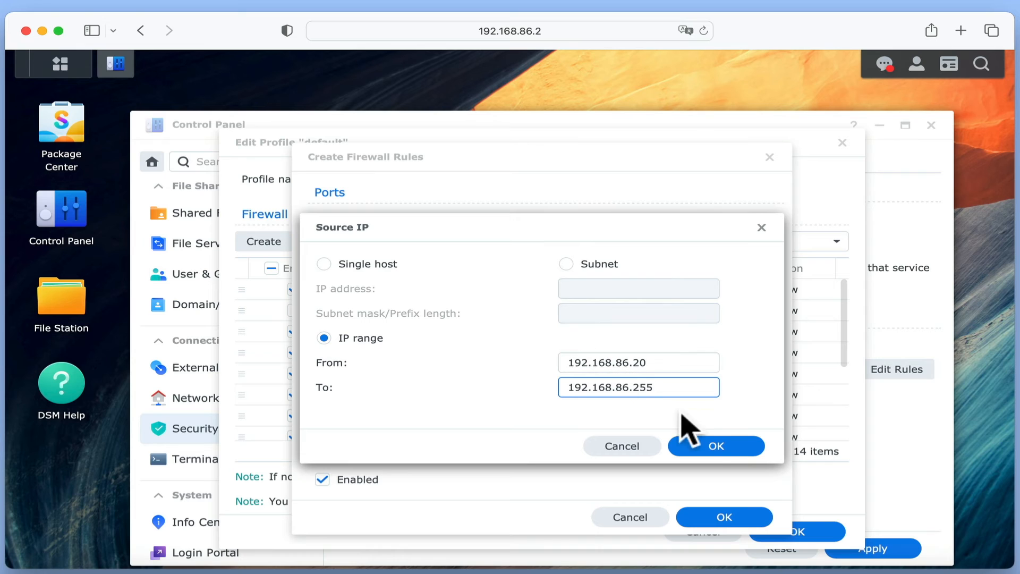
click(715, 445)
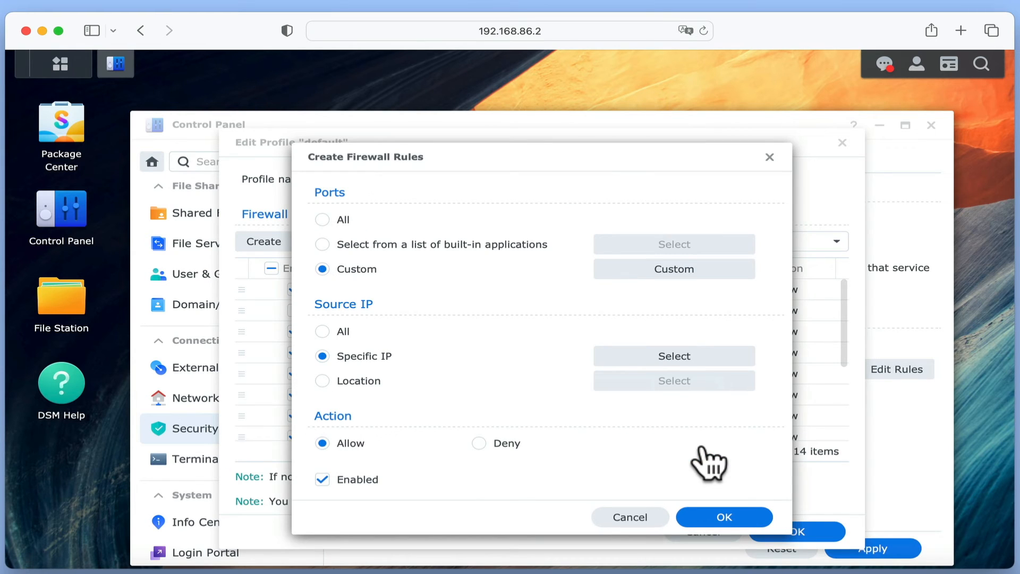
mouse_move(566, 491)
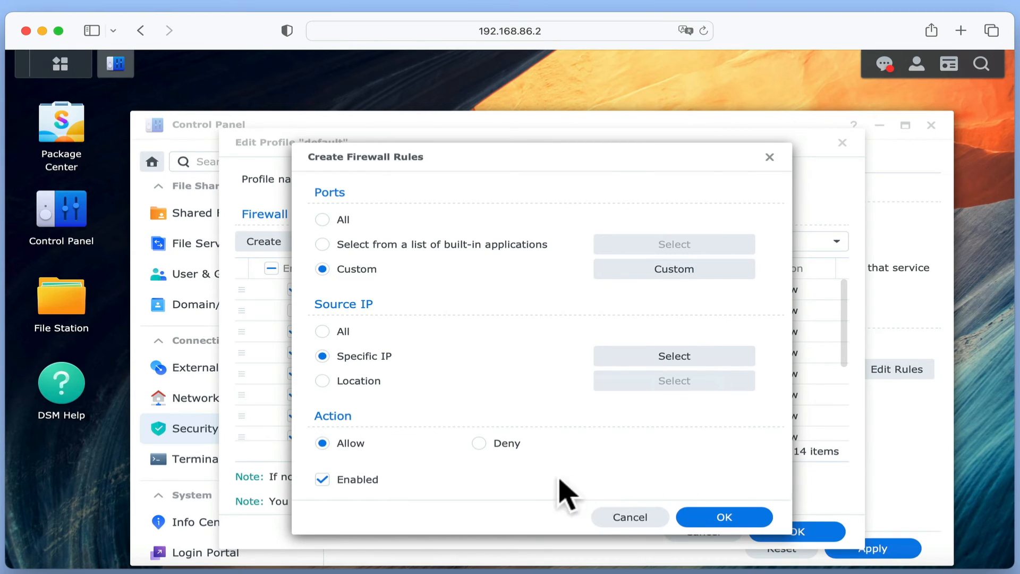
mouse_move(384, 453)
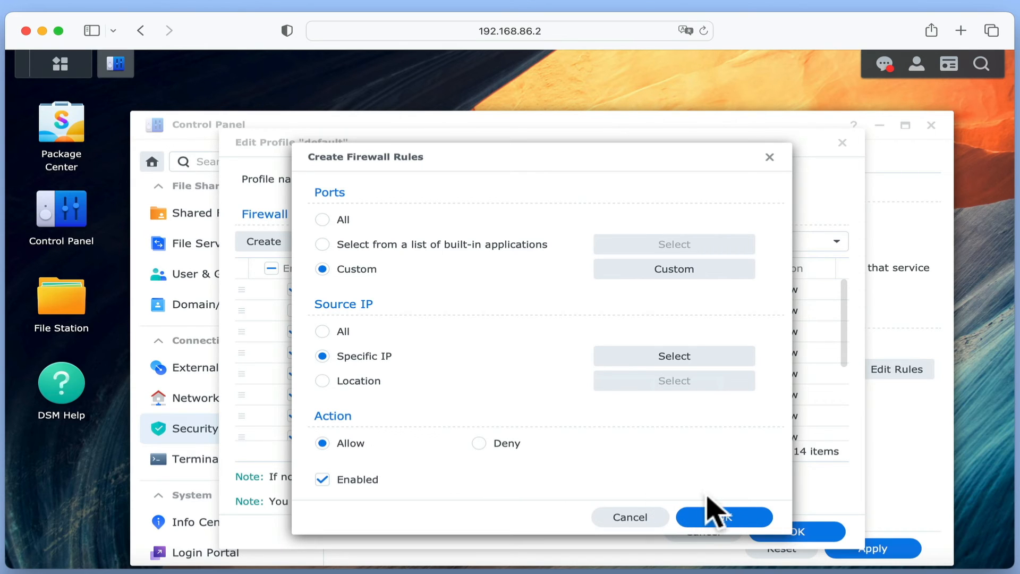
click(723, 516)
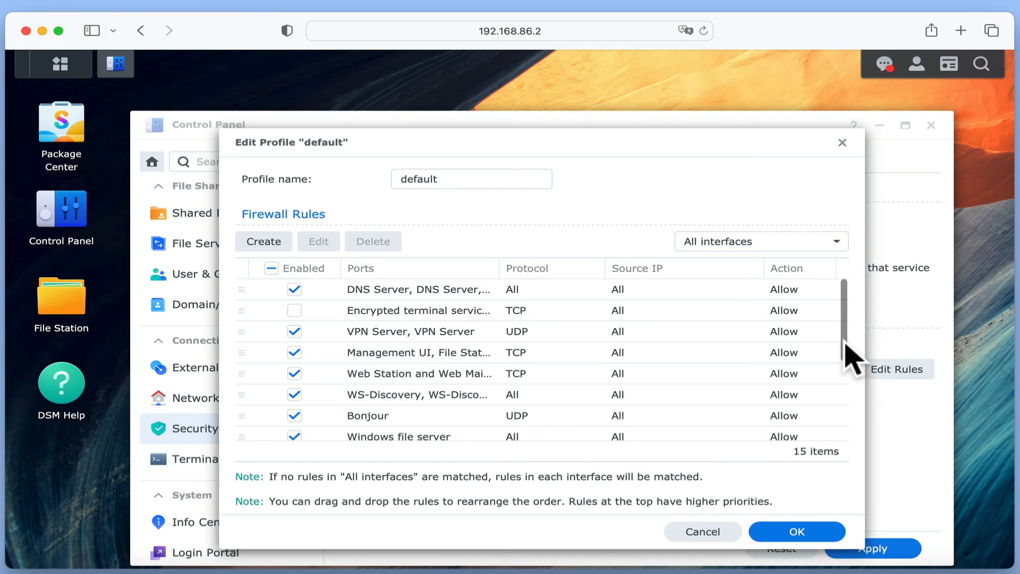
Save the default profile's rules, apply the firewall settings and dismiss the success notice.
scroll(down, 3)
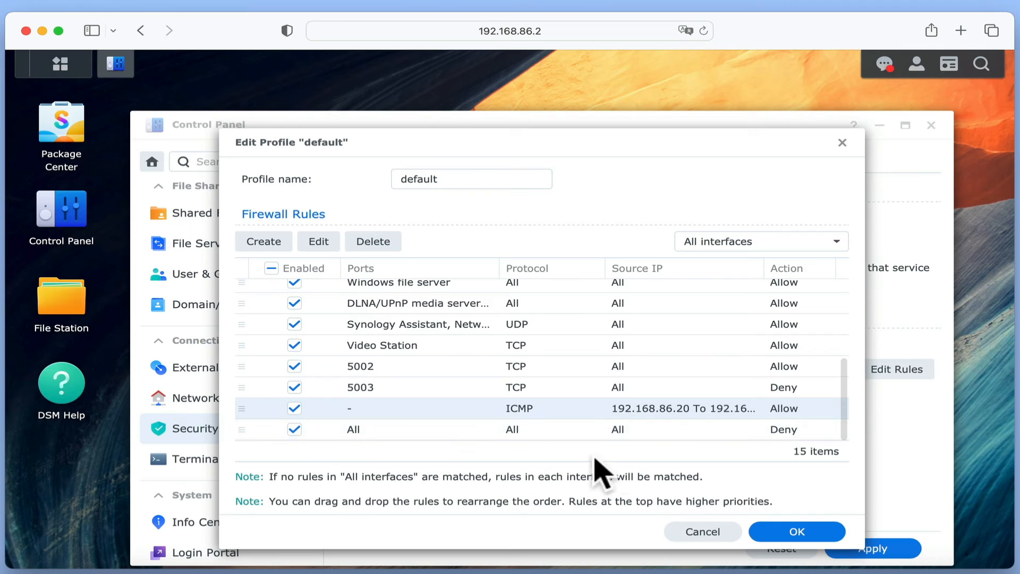
mouse_move(863, 435)
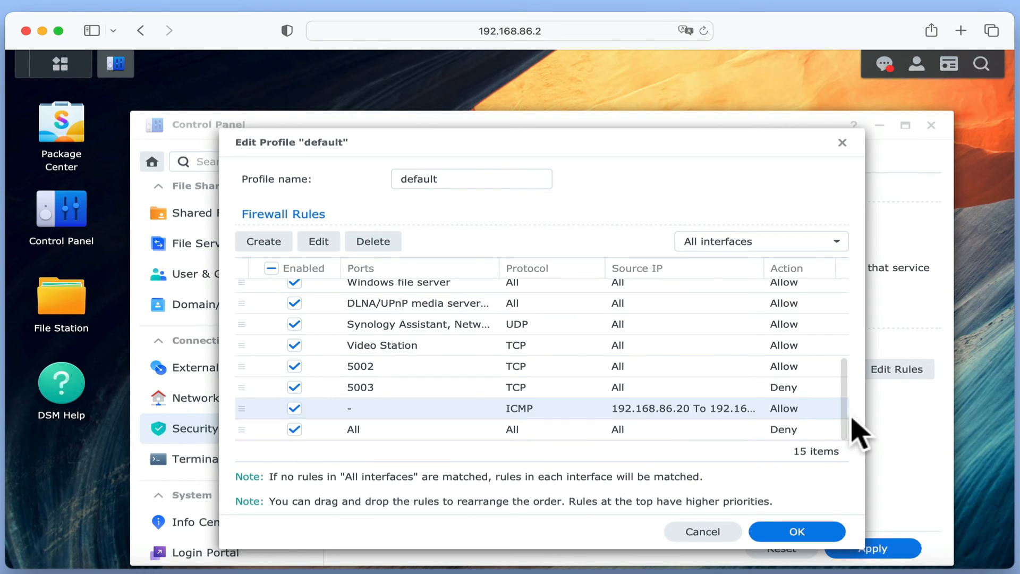
click(796, 531)
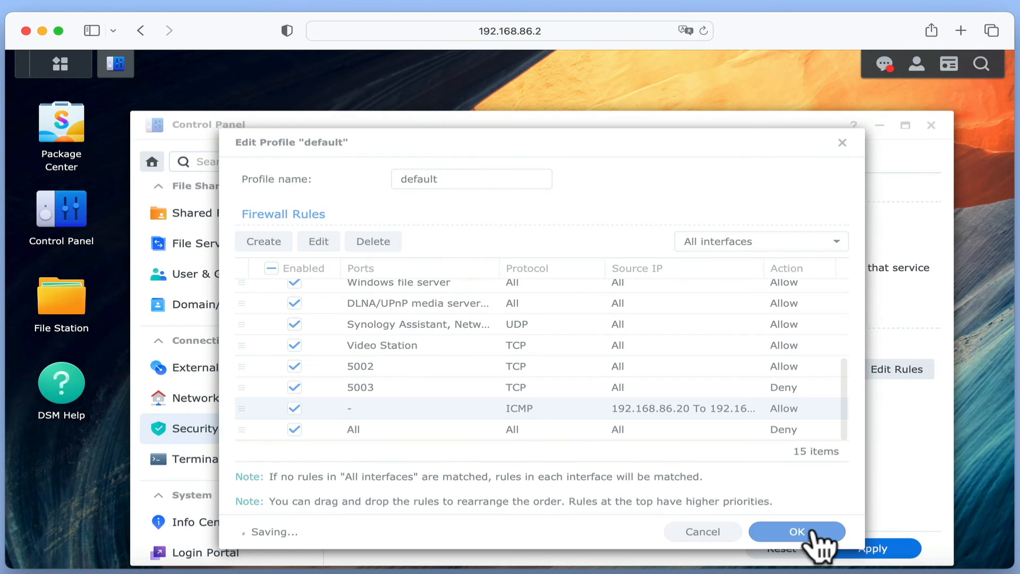
click(797, 531)
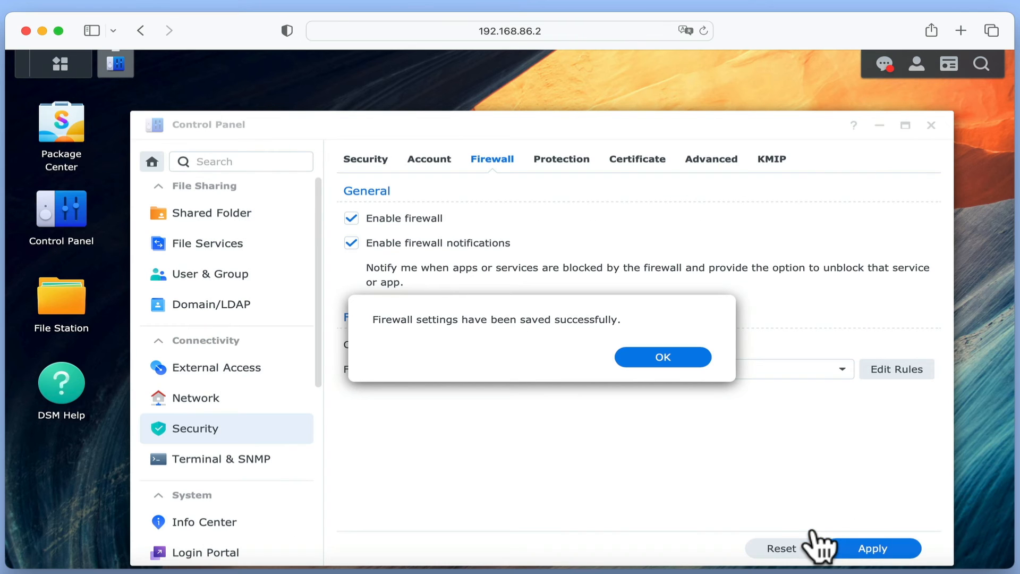
click(662, 357)
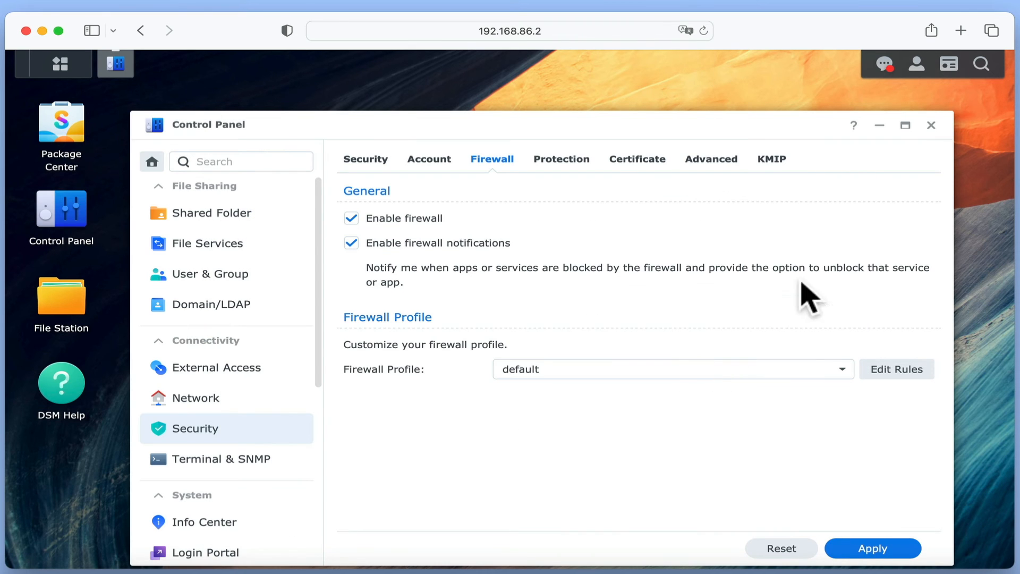
Reopen Terminal from the Dock and begin entering ping 192.168.86.
click(930, 125)
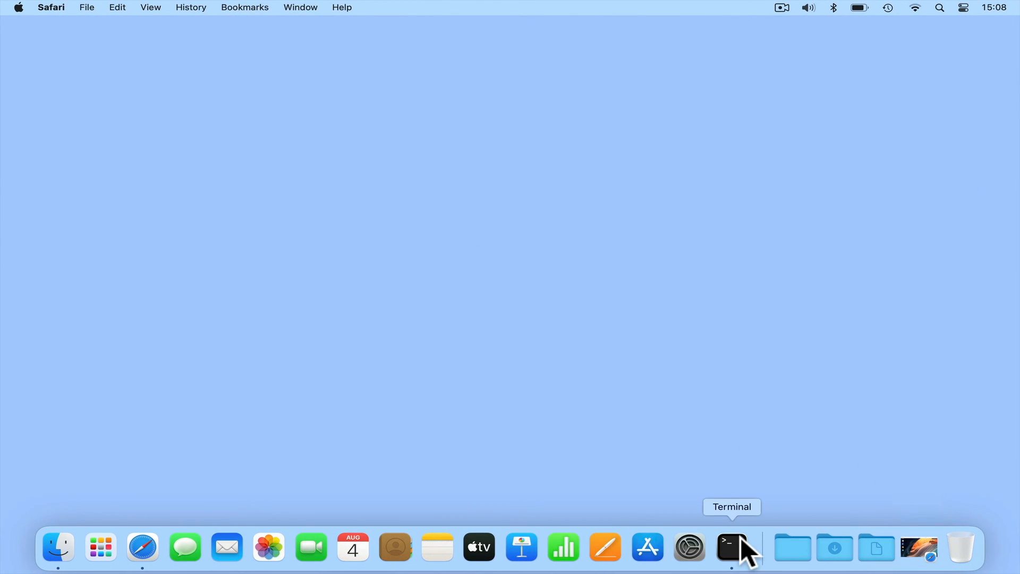
click(730, 546)
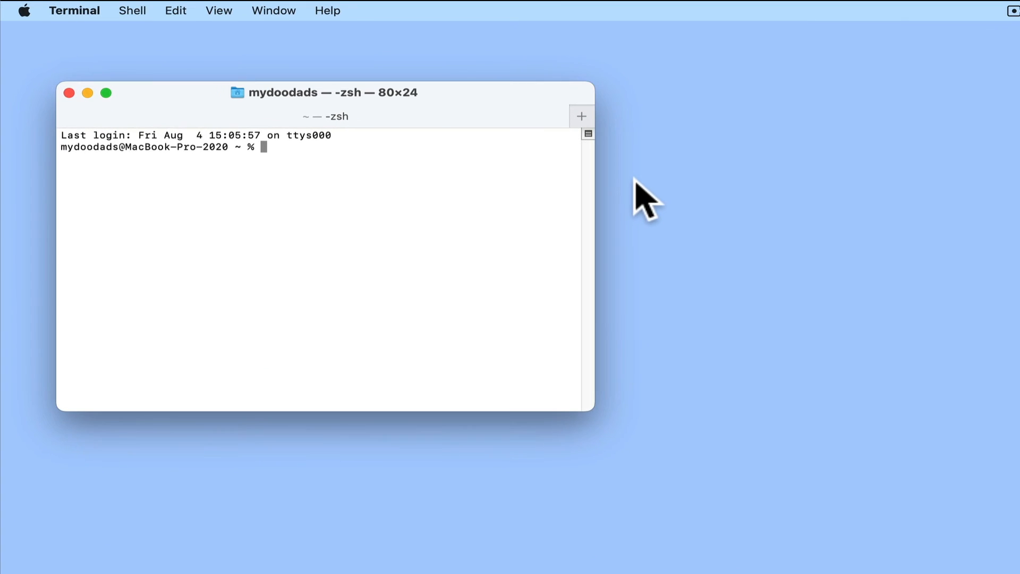
text(ping)
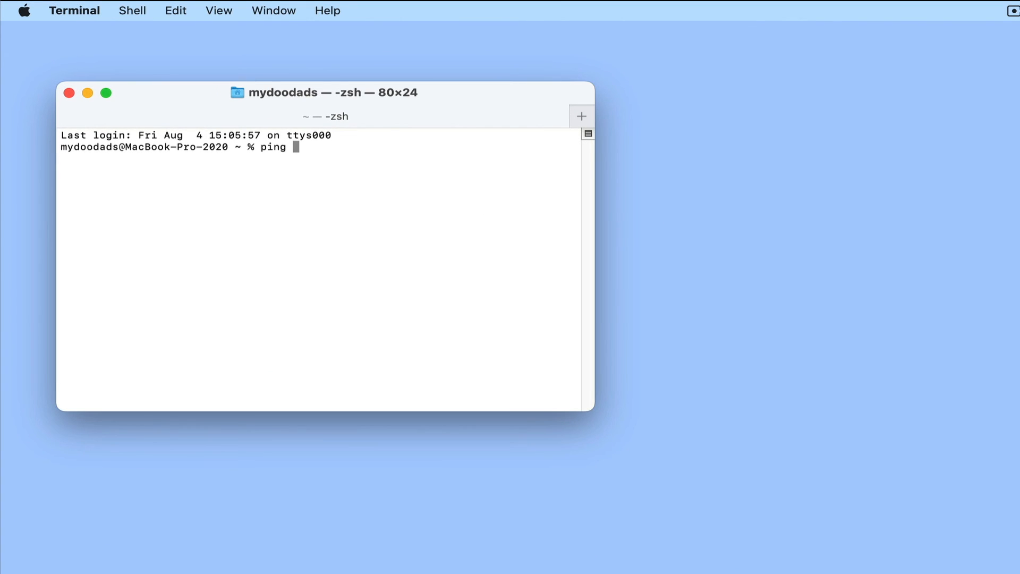
text(192.168)
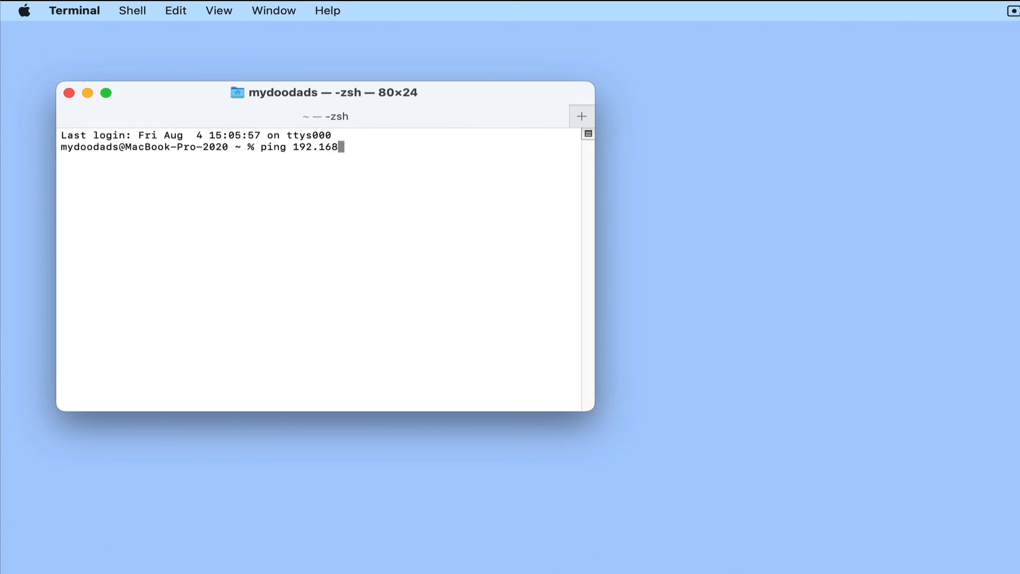
text(86.)
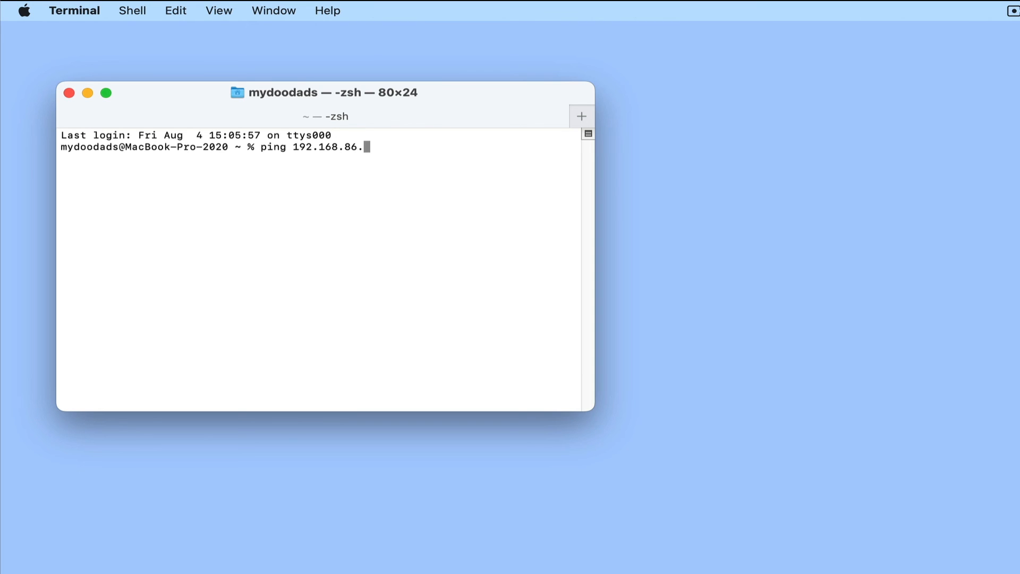